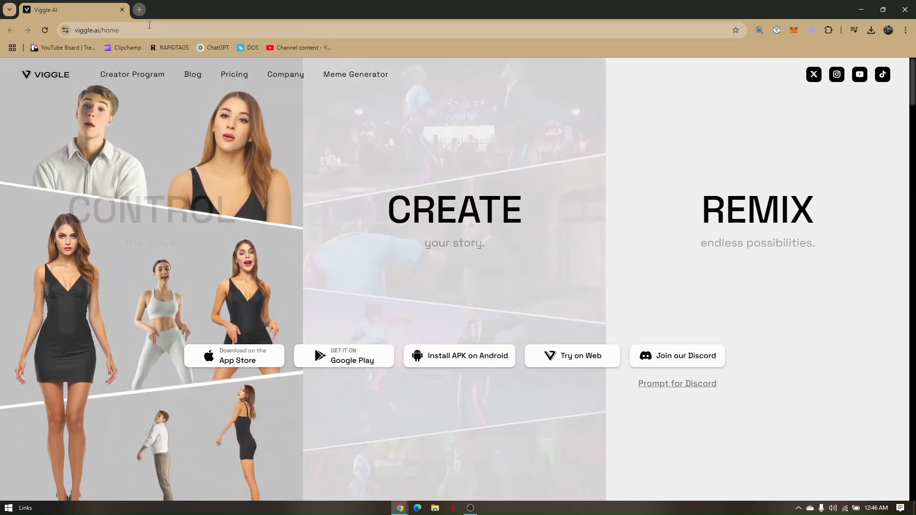
Step: Search the web for 'media io' from a new Chrome tab
left_click(139, 10)
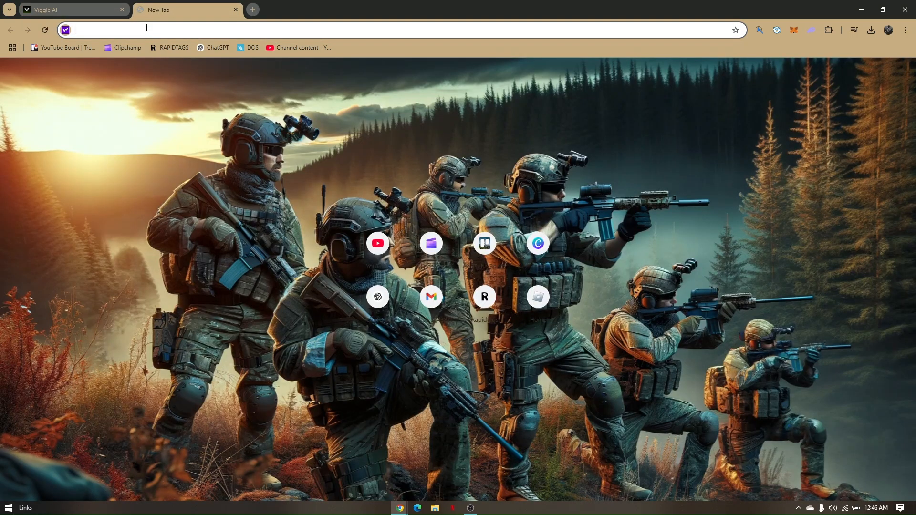
type("med")
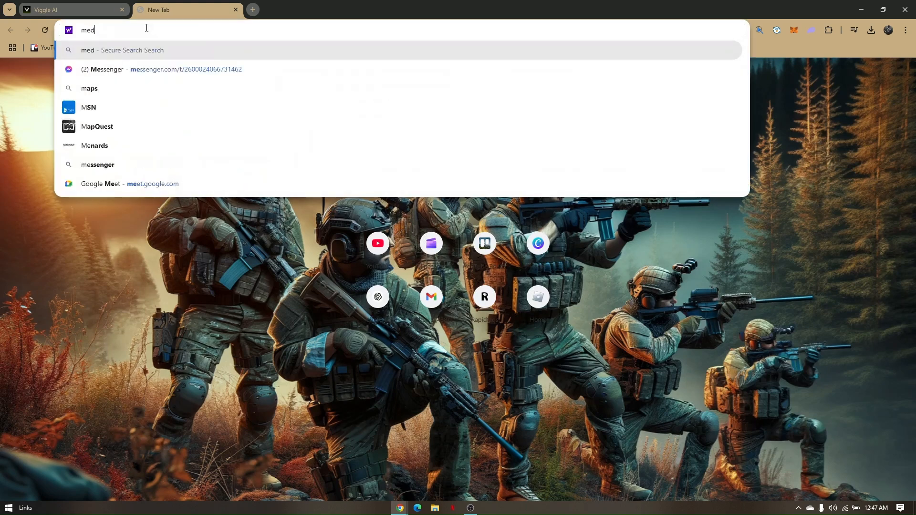
key("Return")
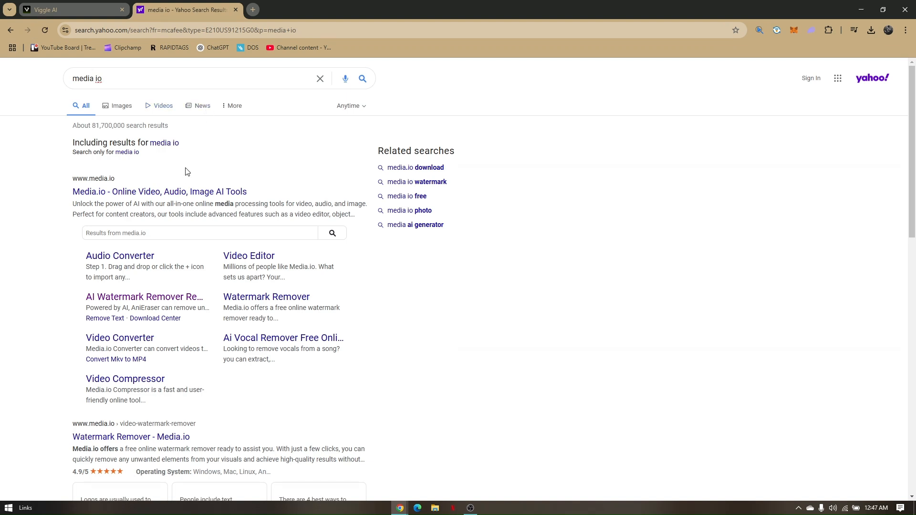
Step: Load the Media.io homepage via the 'Media.io - Online Video, Audio, Image AI Tools' result
left_click(159, 192)
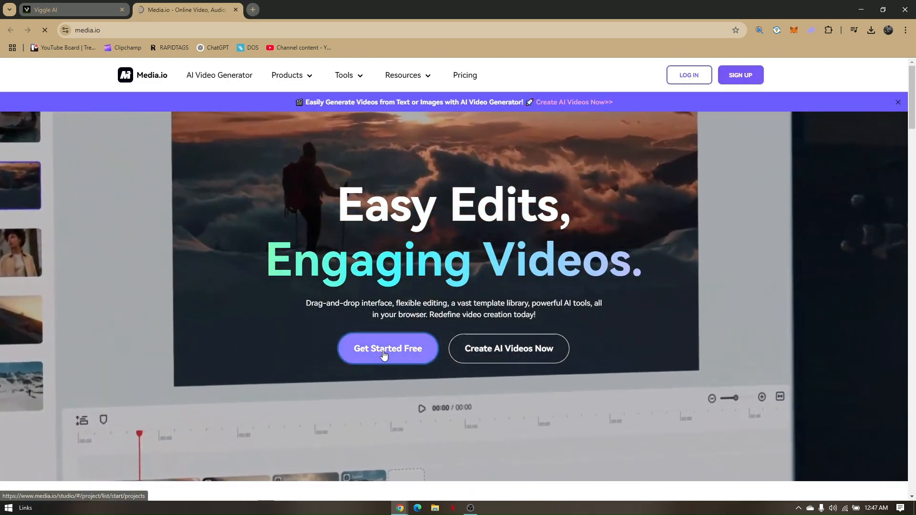
Step: Enter Media.io Studio with 'Get Started Free' and create a new project
left_click(388, 349)
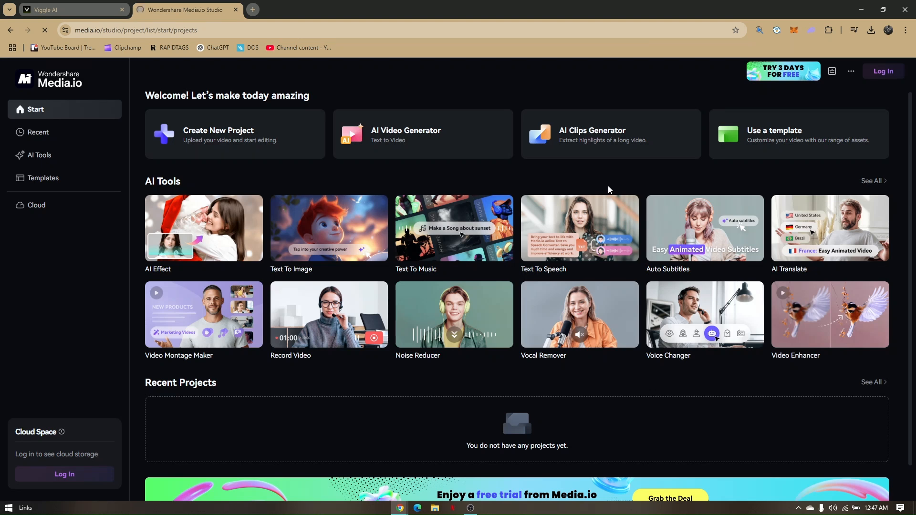
mouse_move(239, 181)
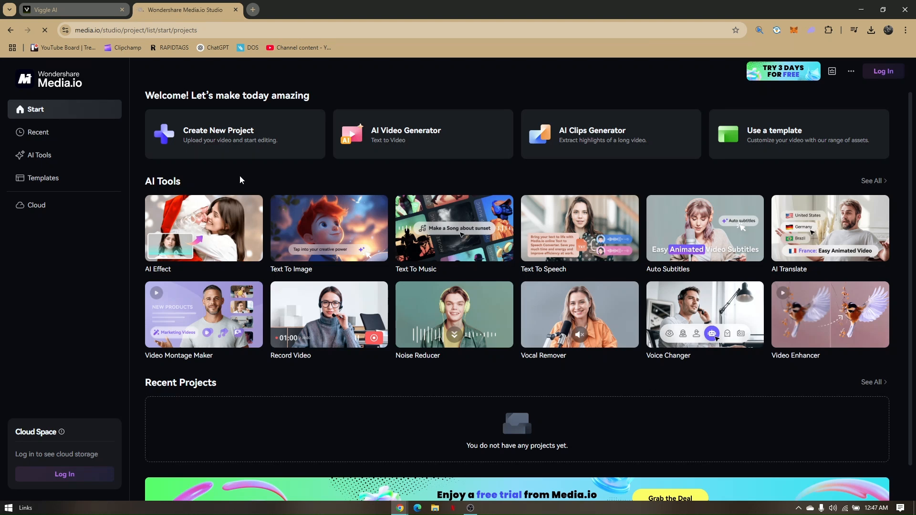
mouse_move(205, 142)
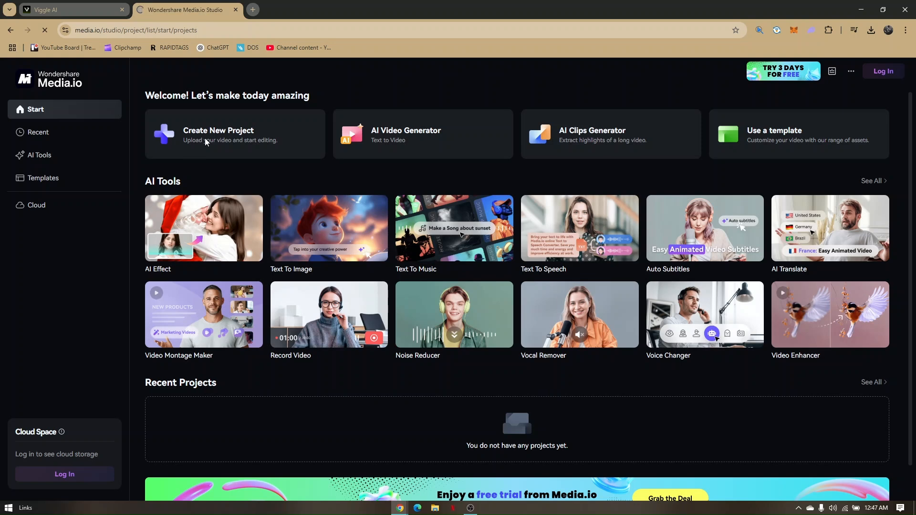
left_click(234, 133)
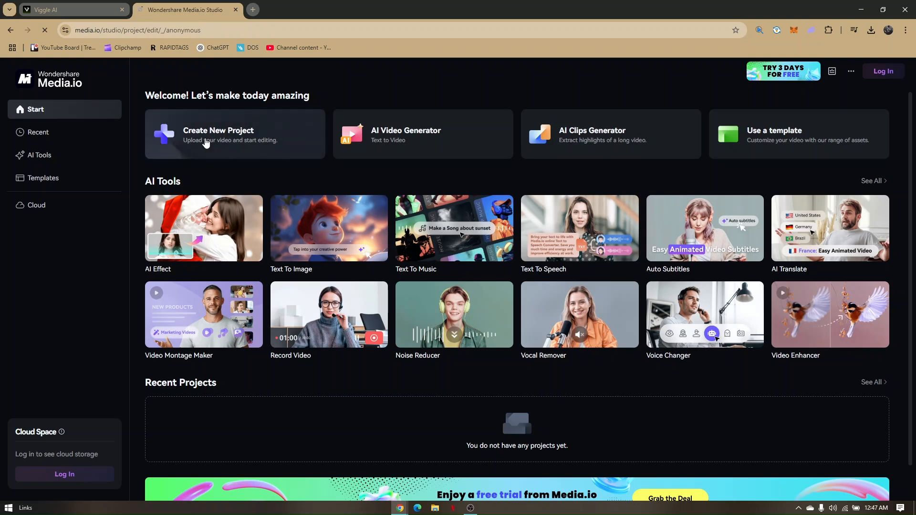
Step: Load the Untitled Project editor, dismiss the Google sign-in popup, and return to the Viggle AI tab
left_click(217, 131)
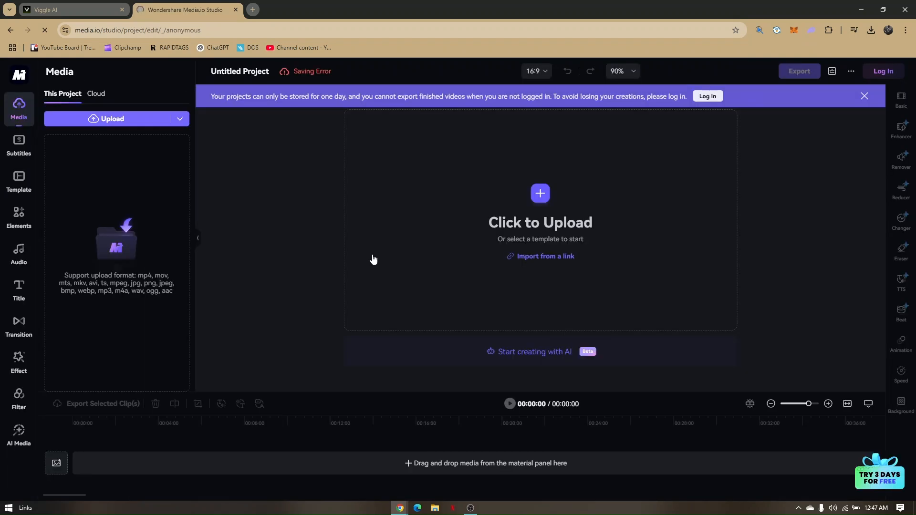
mouse_move(561, 193)
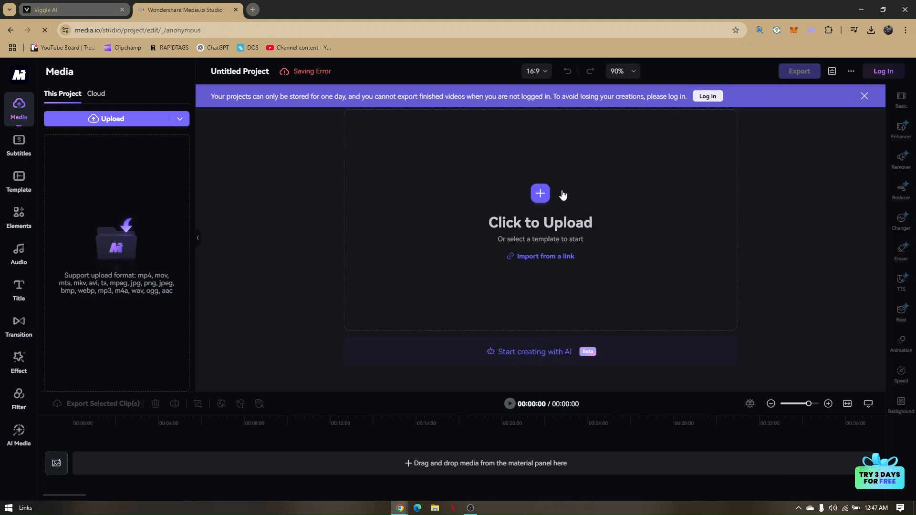
left_click(883, 71)
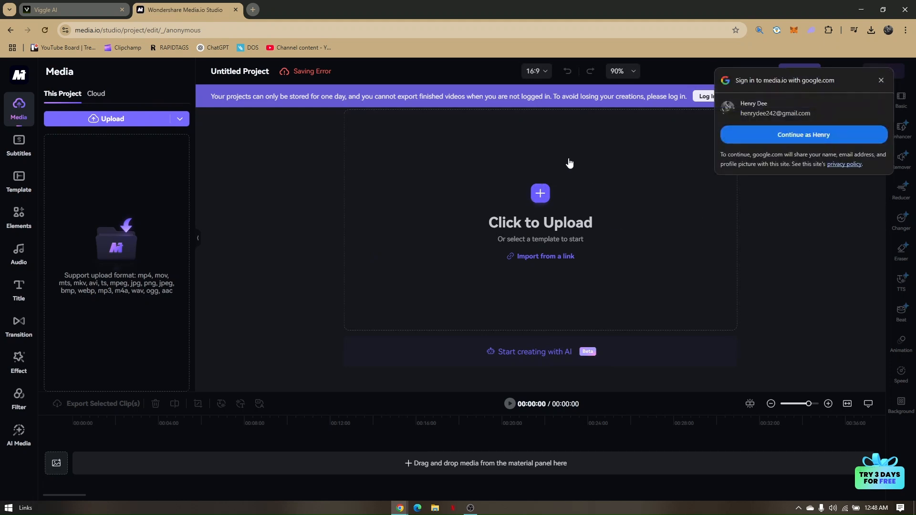
mouse_move(513, 203)
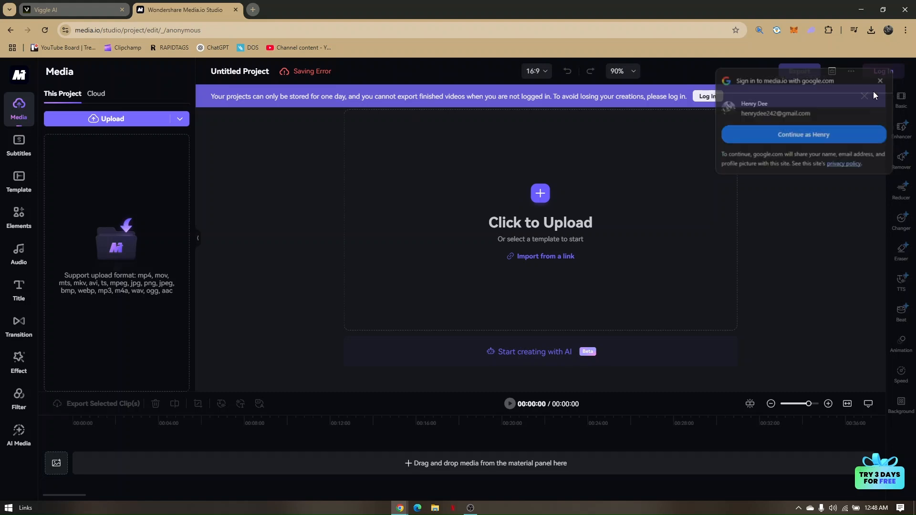
left_click(878, 80)
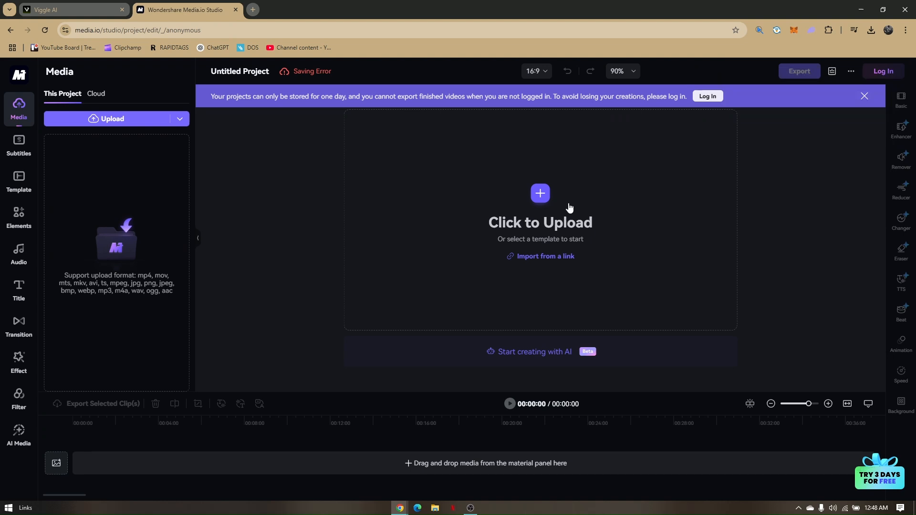
mouse_move(594, 223)
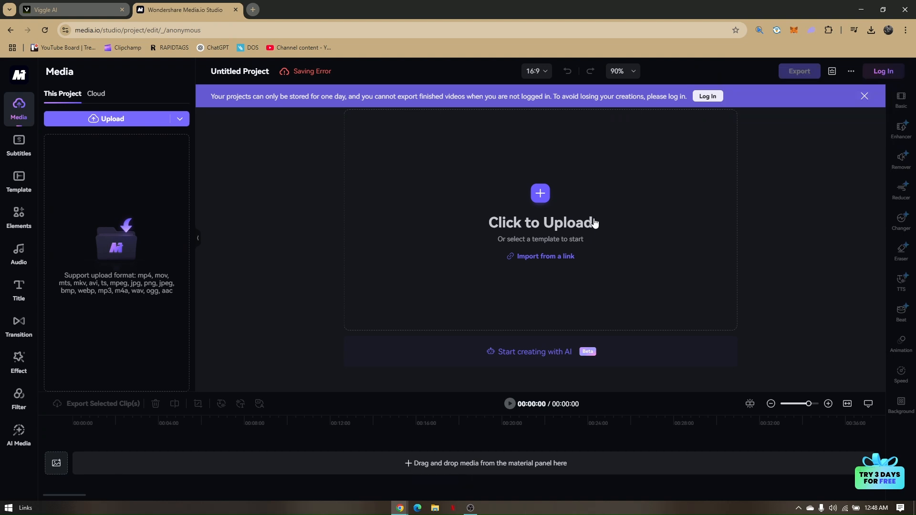
mouse_move(564, 210)
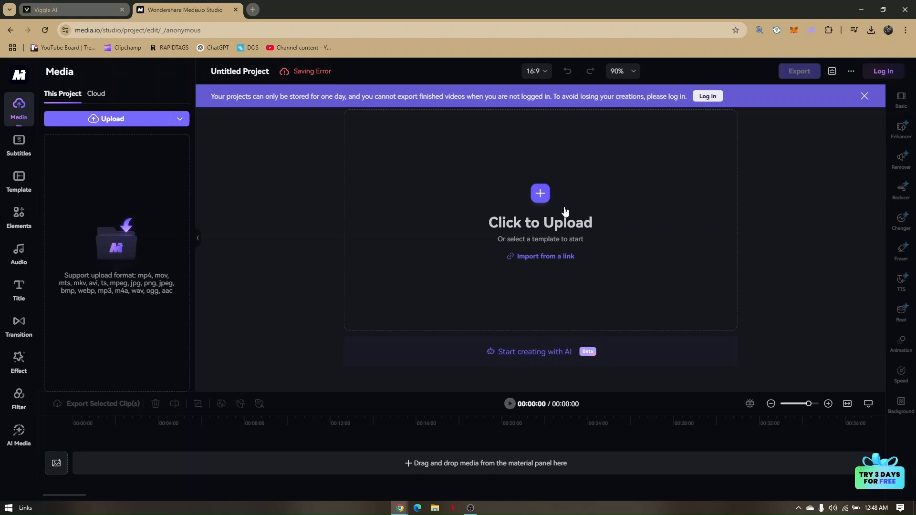
mouse_move(141, 76)
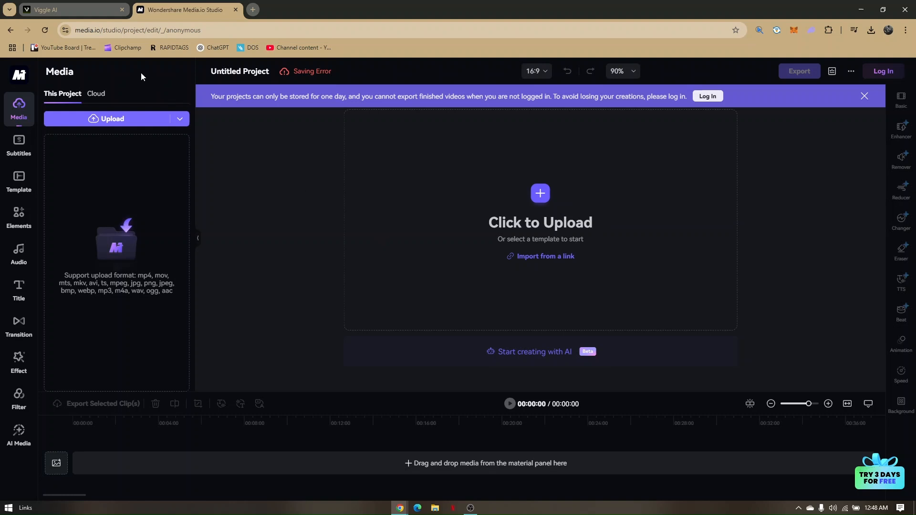
left_click(70, 9)
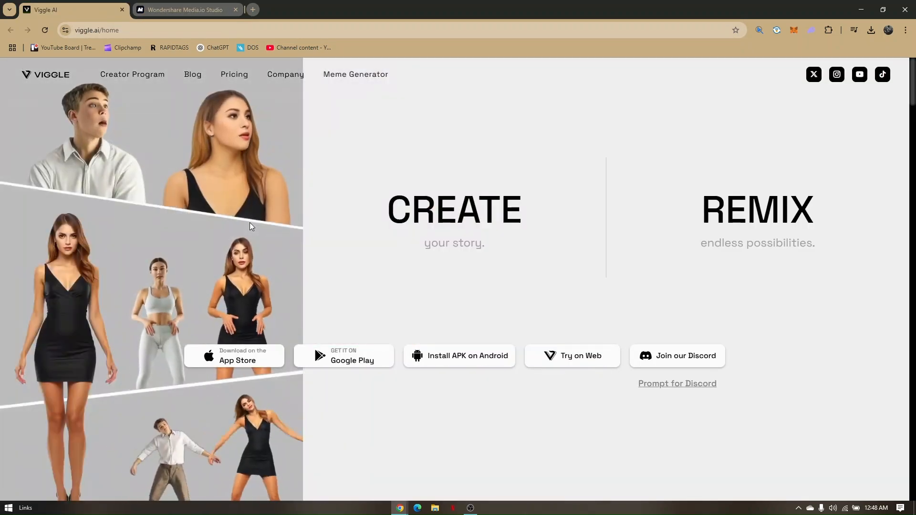